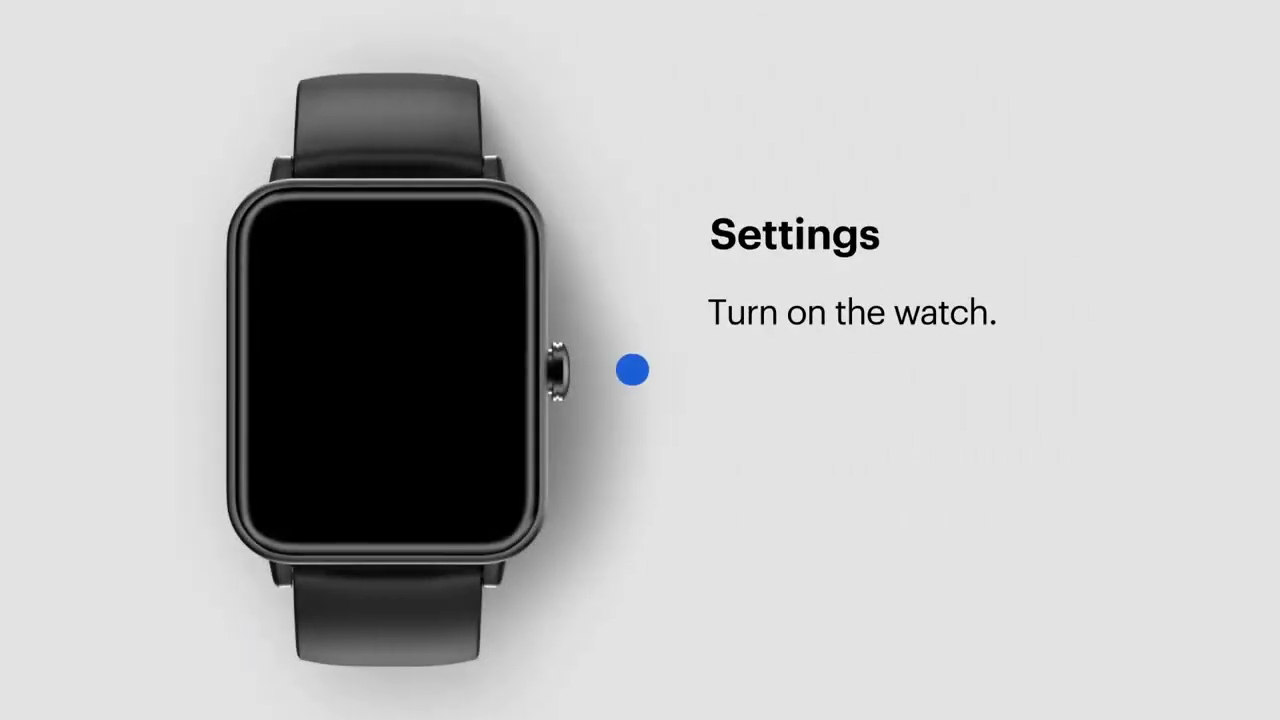
# Step: Turn on the watch and enable Do Not Disturb in settings
pyautogui.click(629, 370)
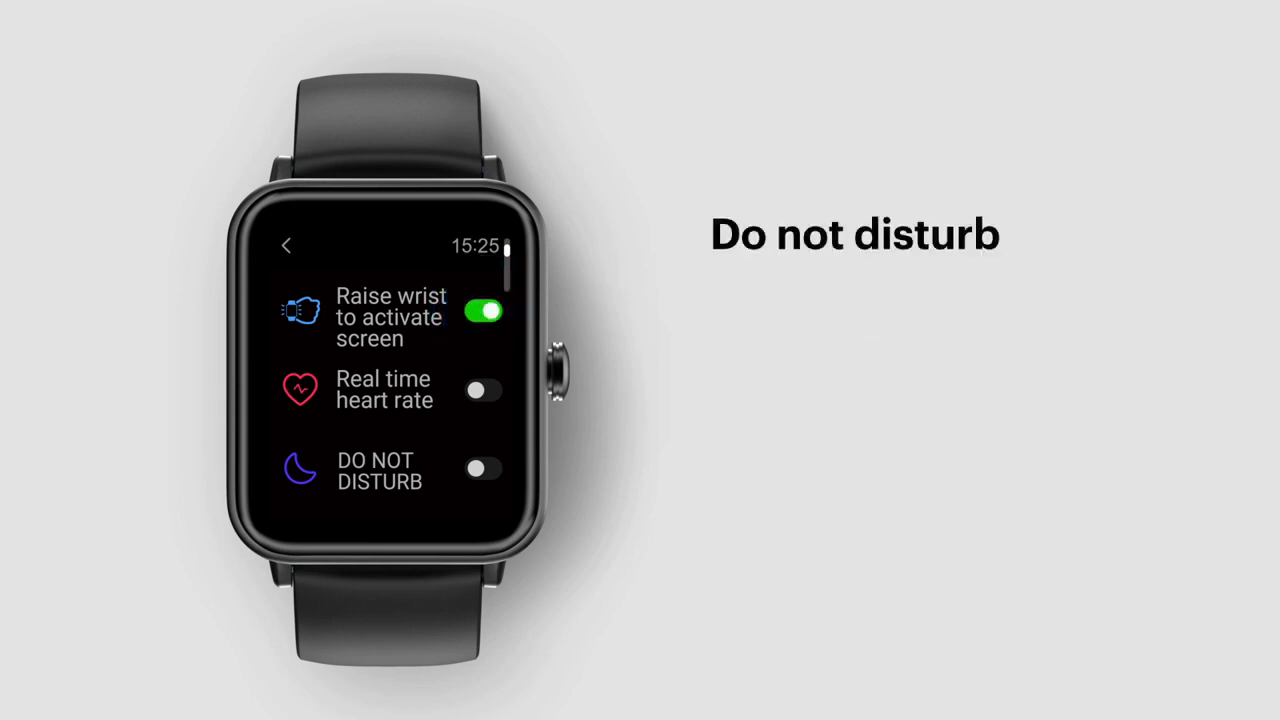
pyautogui.click(484, 470)
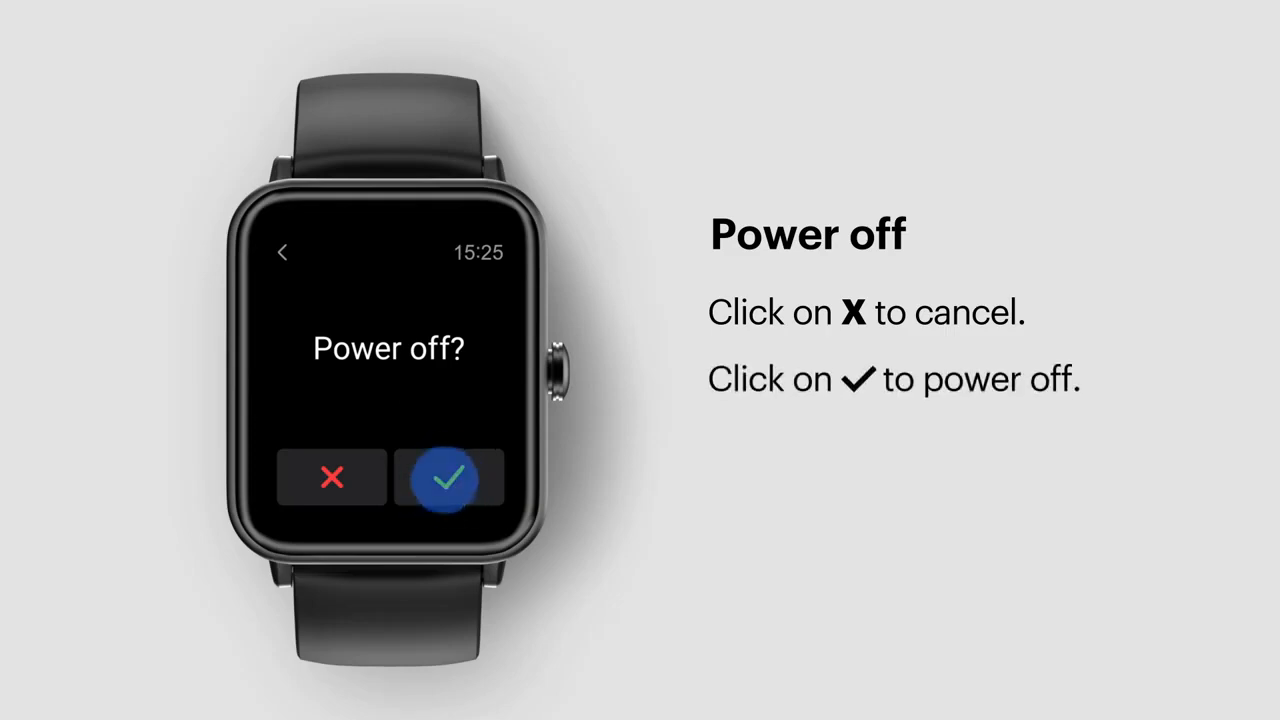
# Step: Confirm Power off, then choose Restart and confirm restarting the watch
pyautogui.click(448, 477)
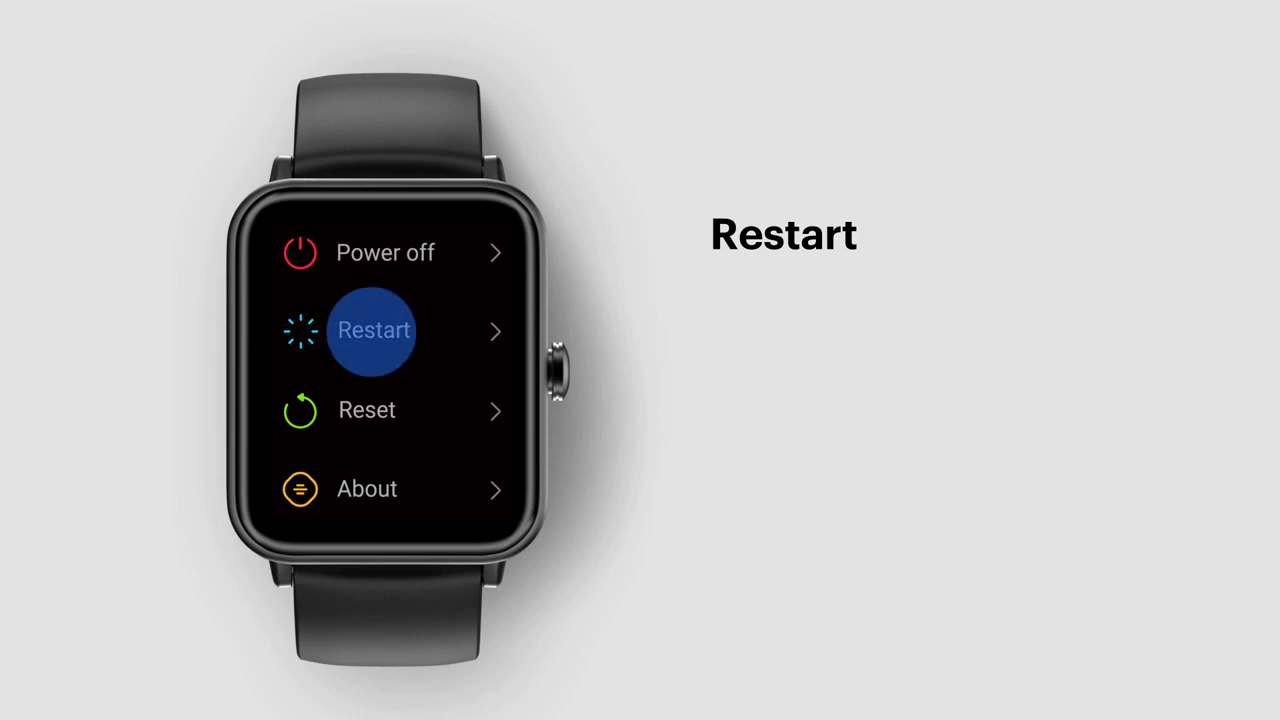
pyautogui.click(373, 330)
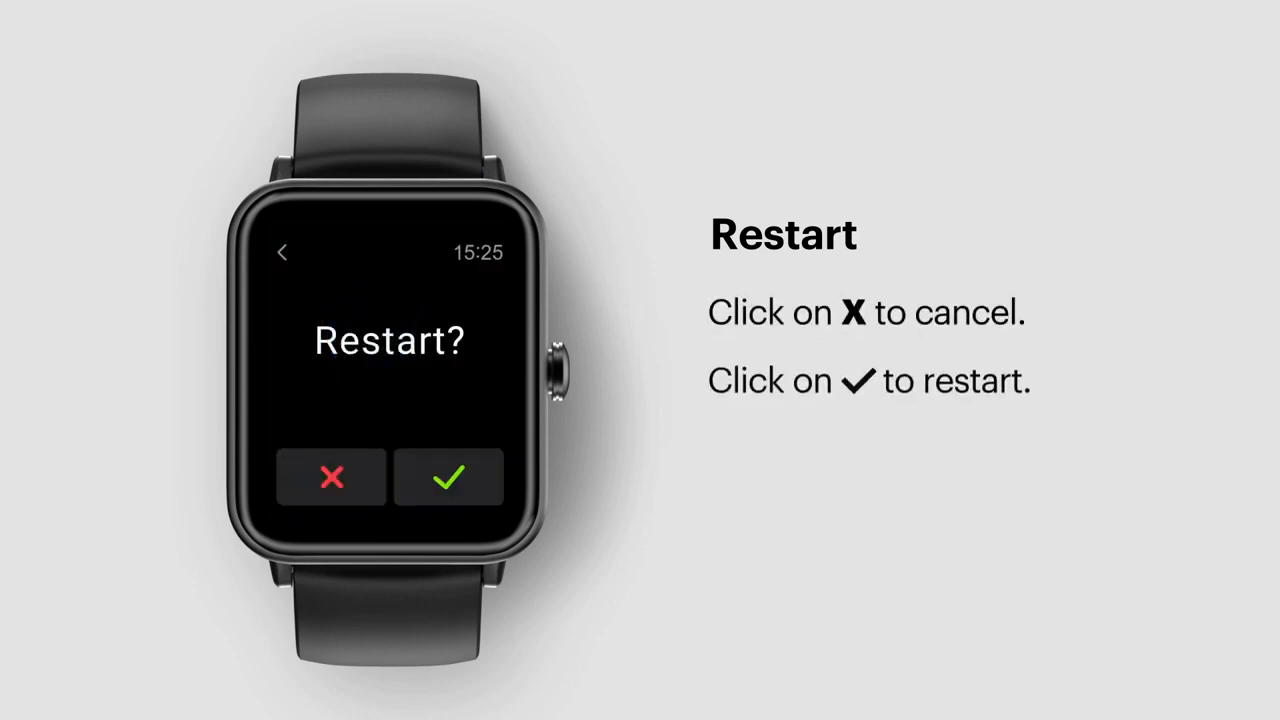
pyautogui.click(449, 477)
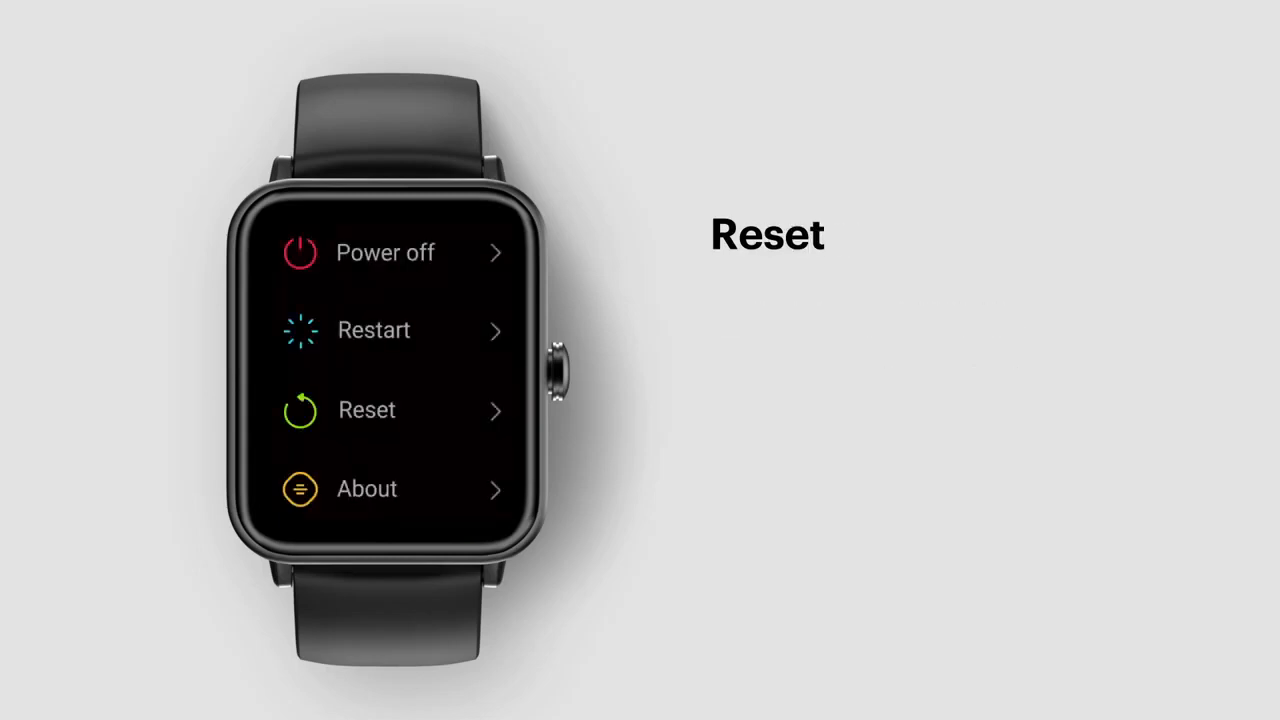
# Step: Choose Reset, confirm it, and accept the erase-all-data warning
pyautogui.click(367, 410)
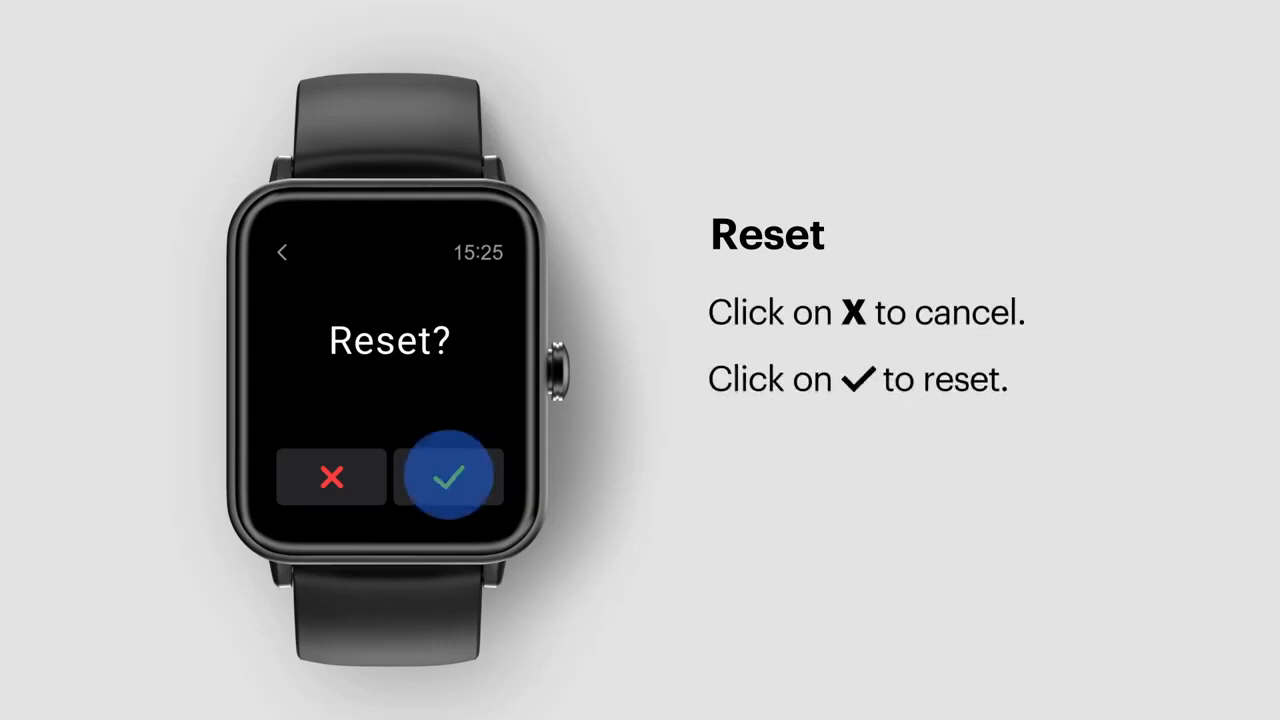
pyautogui.click(449, 476)
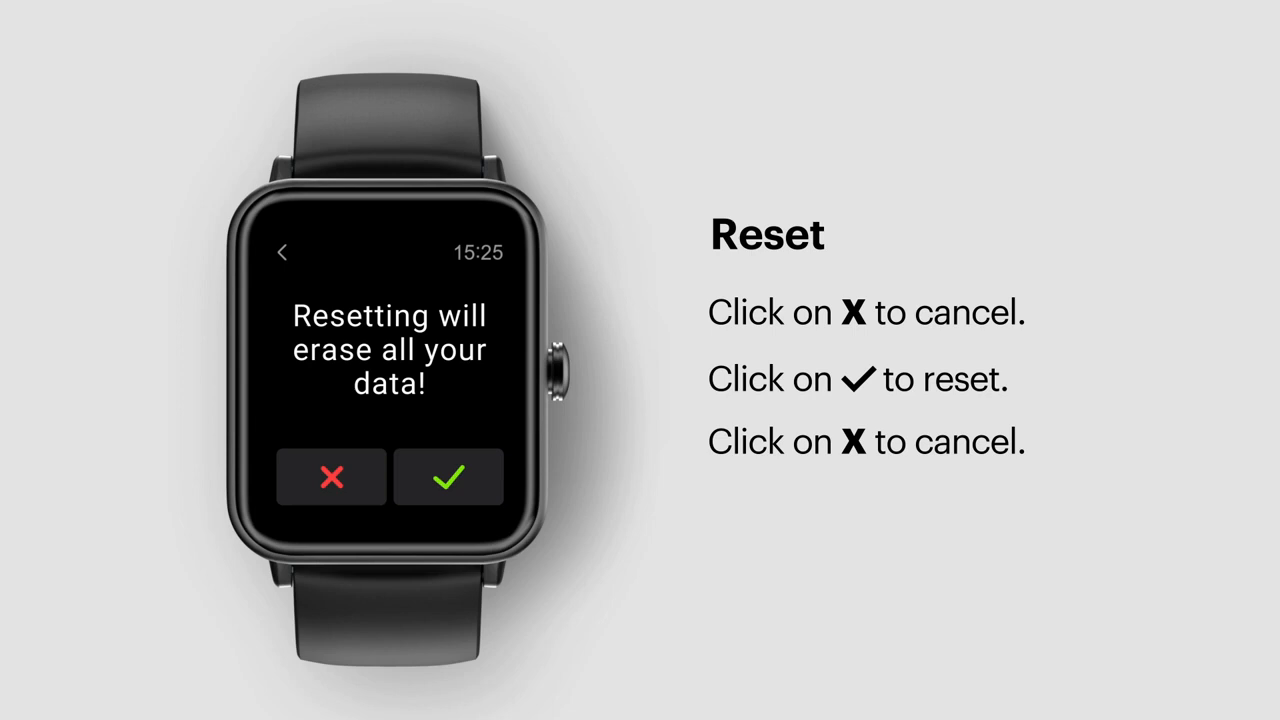
pyautogui.click(448, 476)
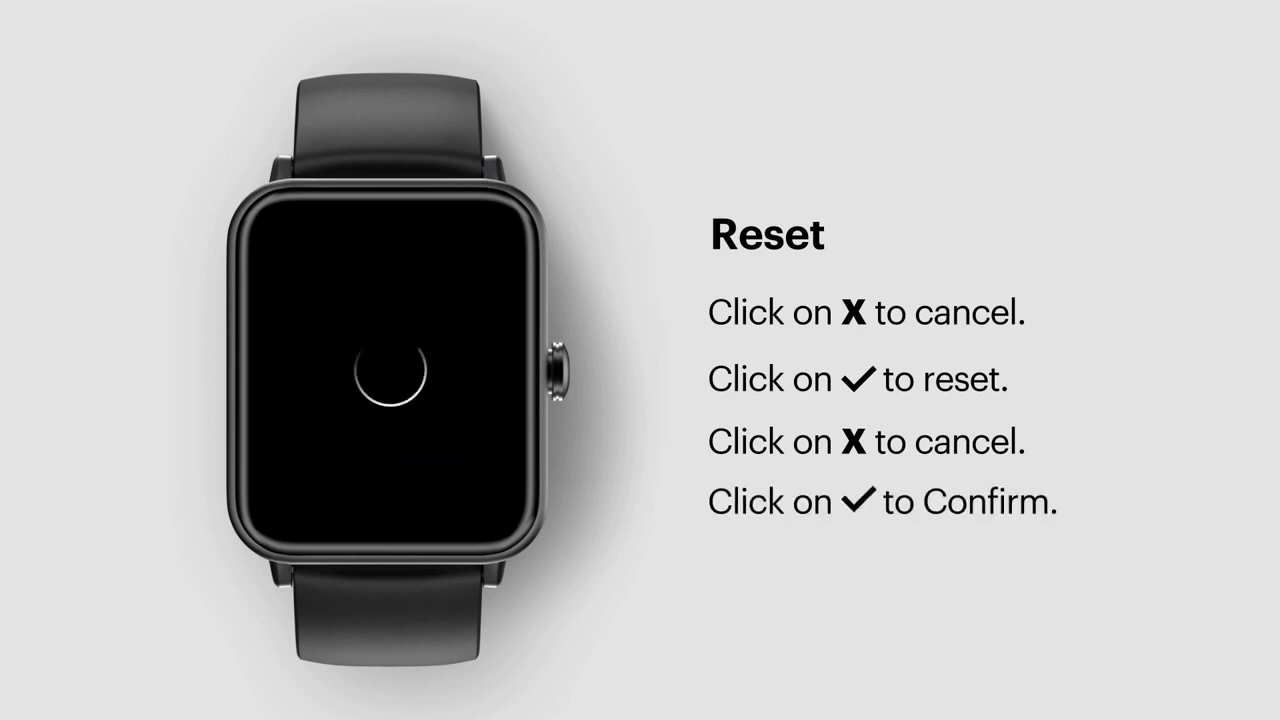